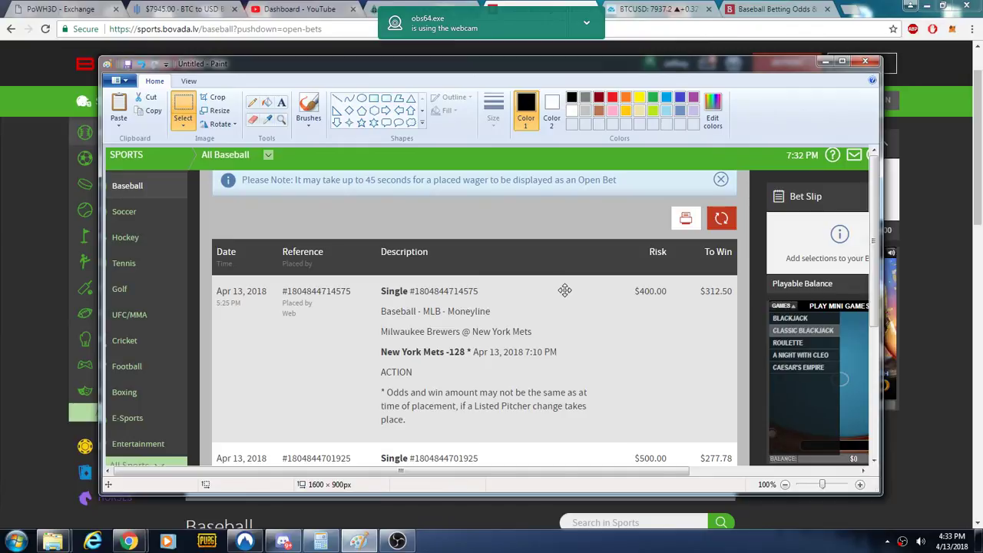
mouse_move(565, 289)
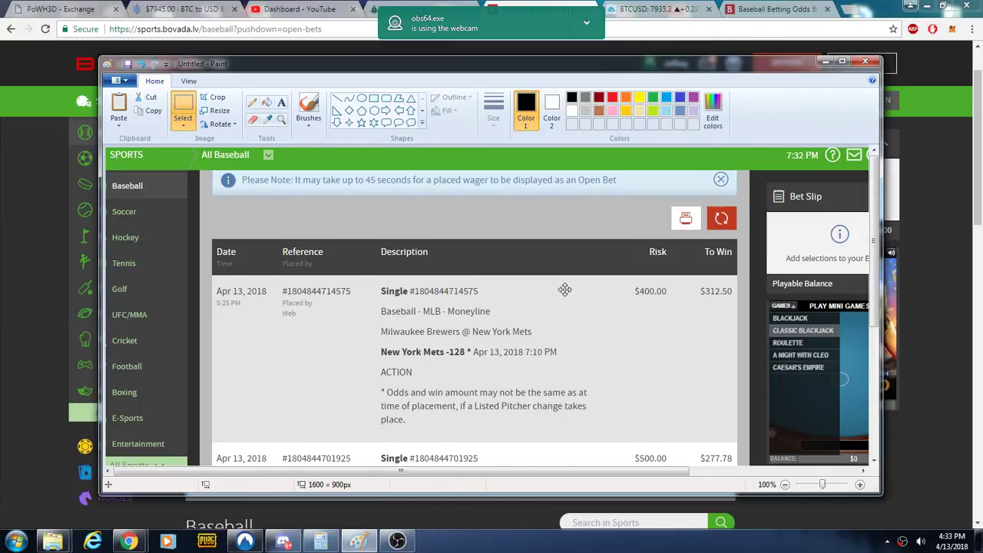
scroll(down, 3)
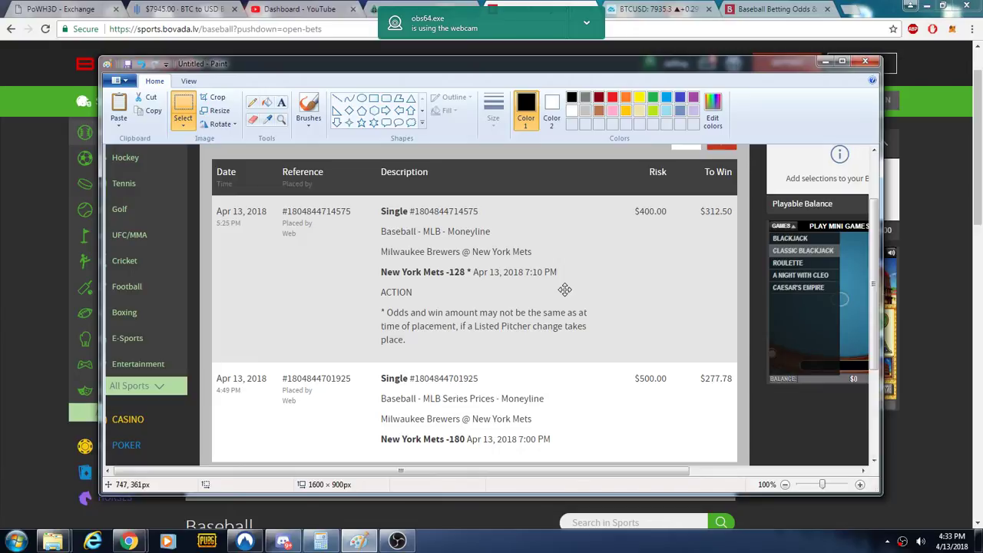
mouse_move(588, 408)
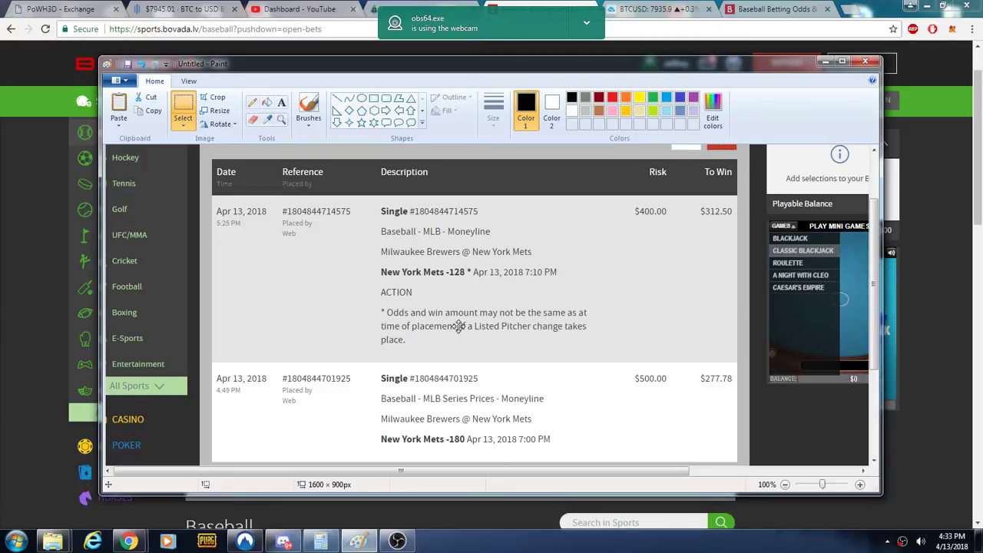
mouse_move(598, 251)
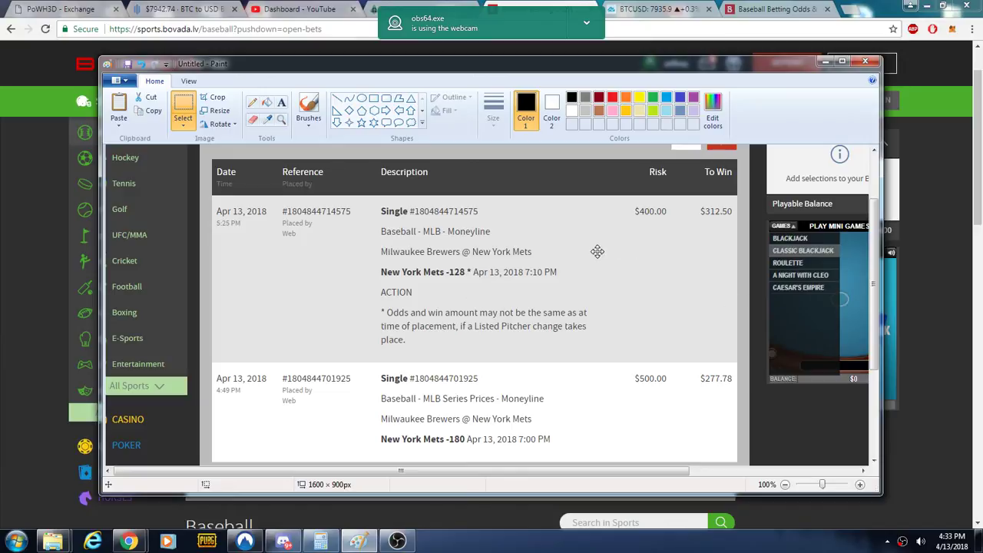
mouse_move(526, 286)
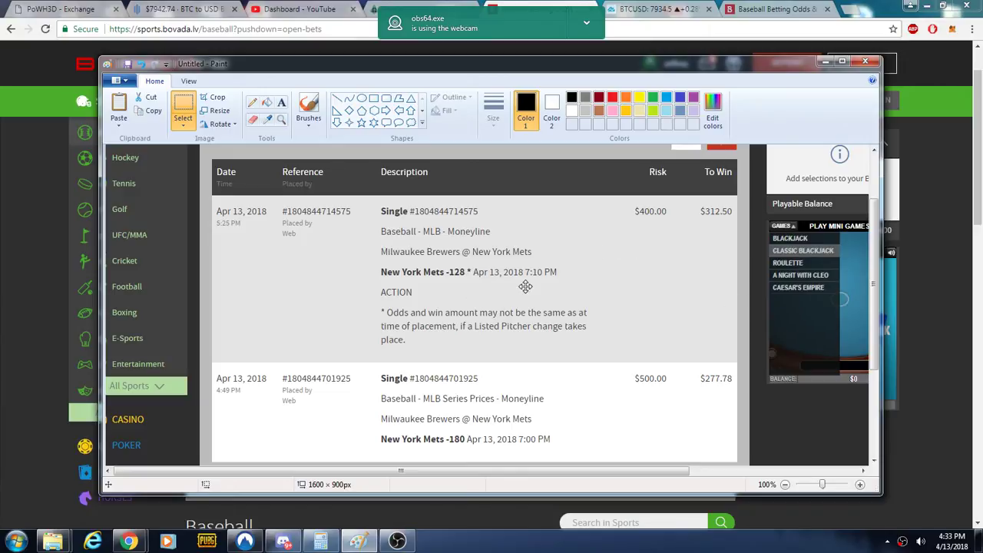
mouse_move(512, 279)
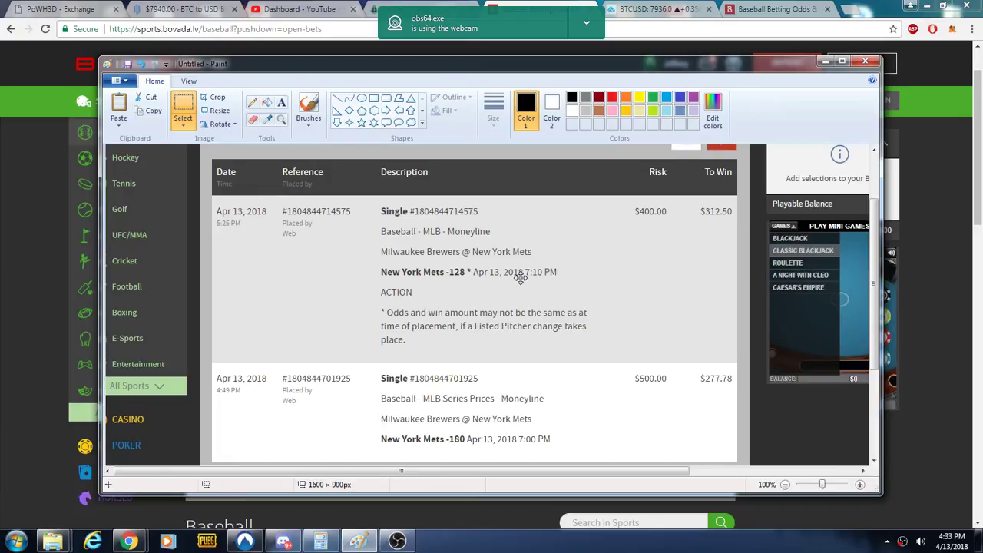
mouse_move(719, 225)
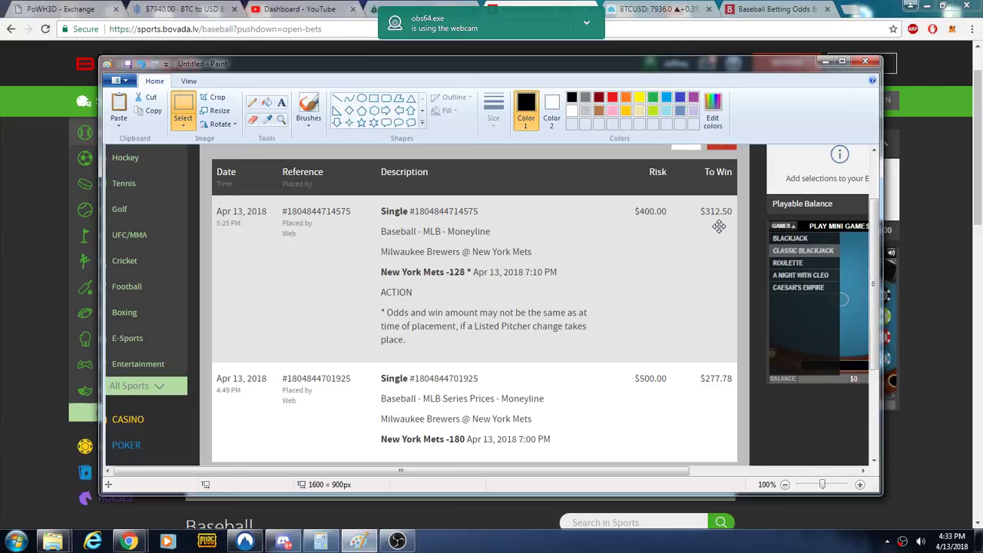
mouse_move(492, 331)
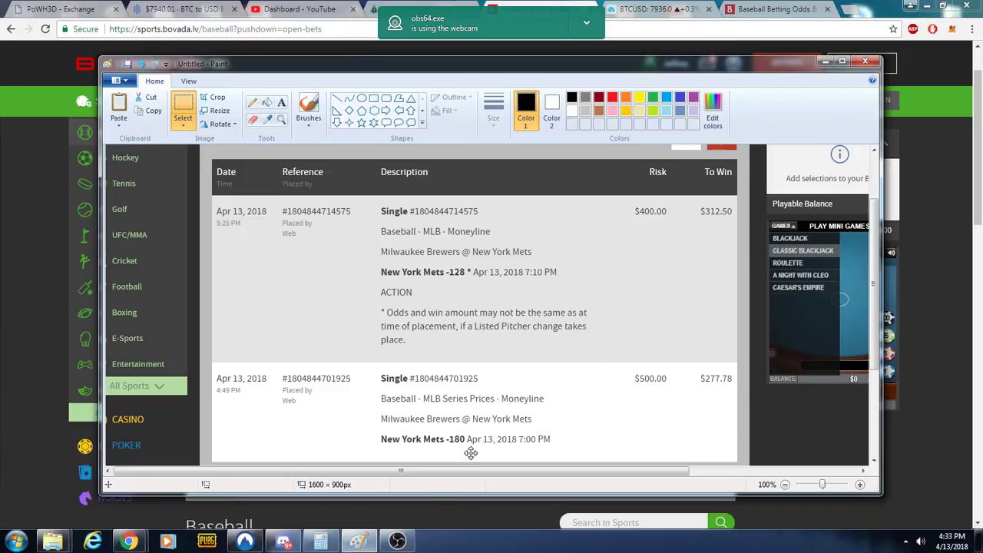
mouse_move(592, 381)
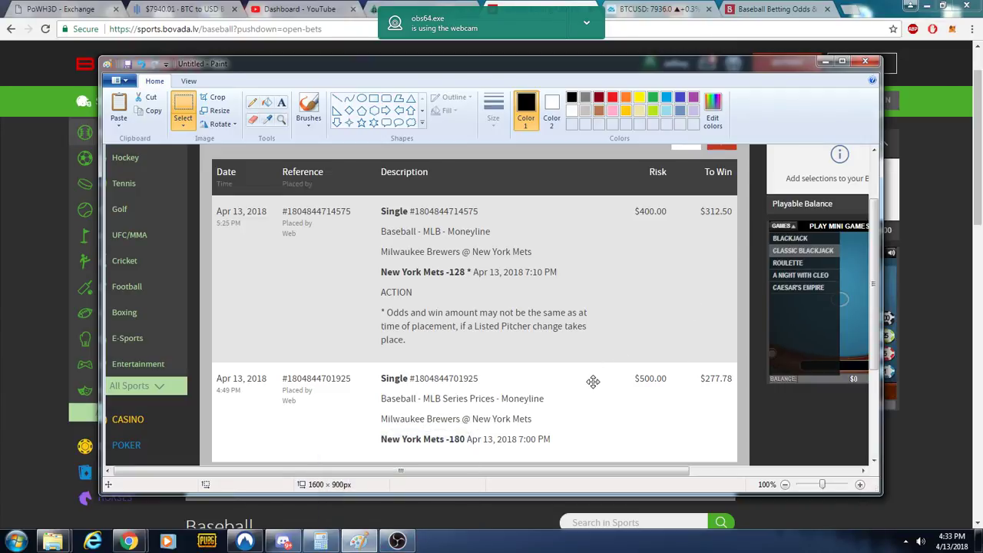
mouse_move(433, 445)
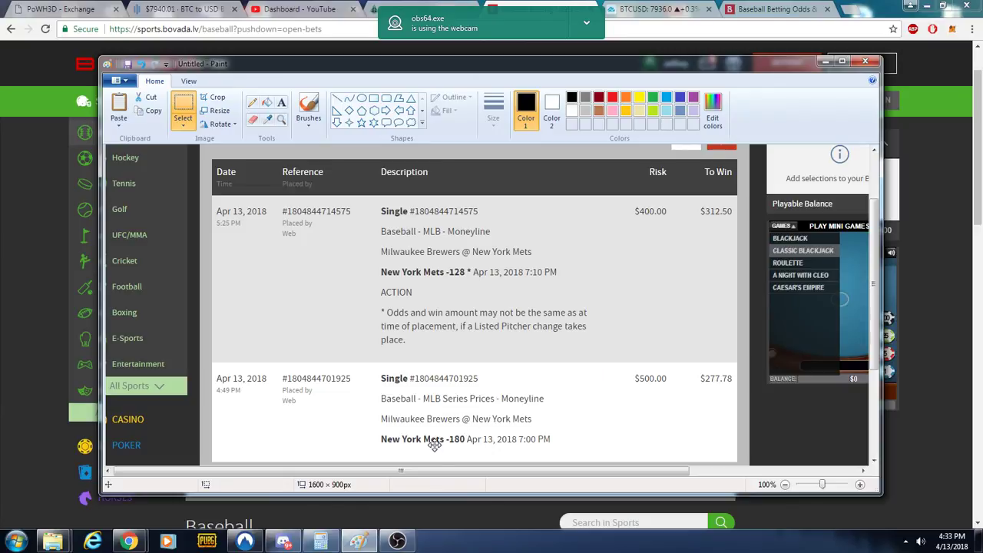